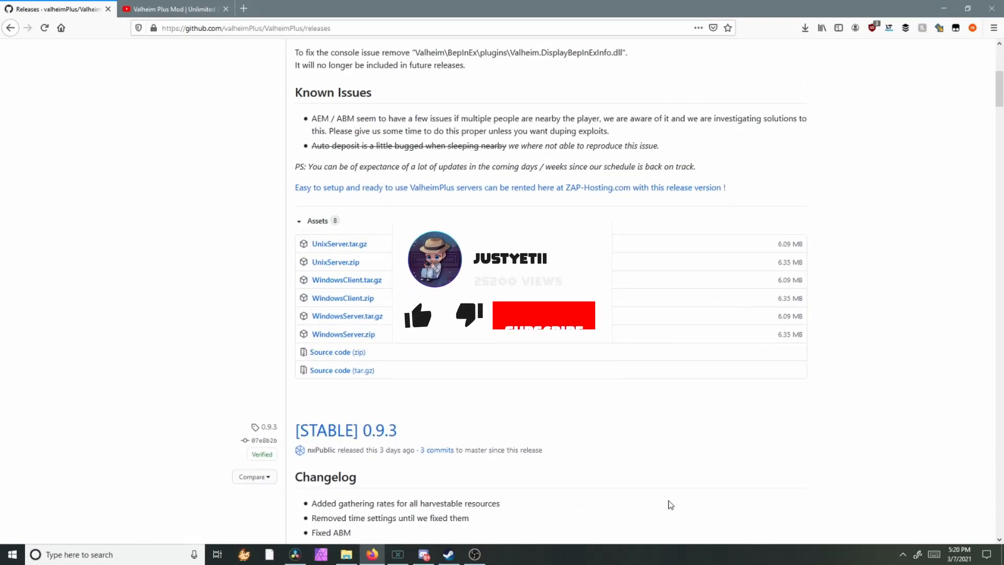
{"action": "mouse_move", "coordinate": [341, 335]}
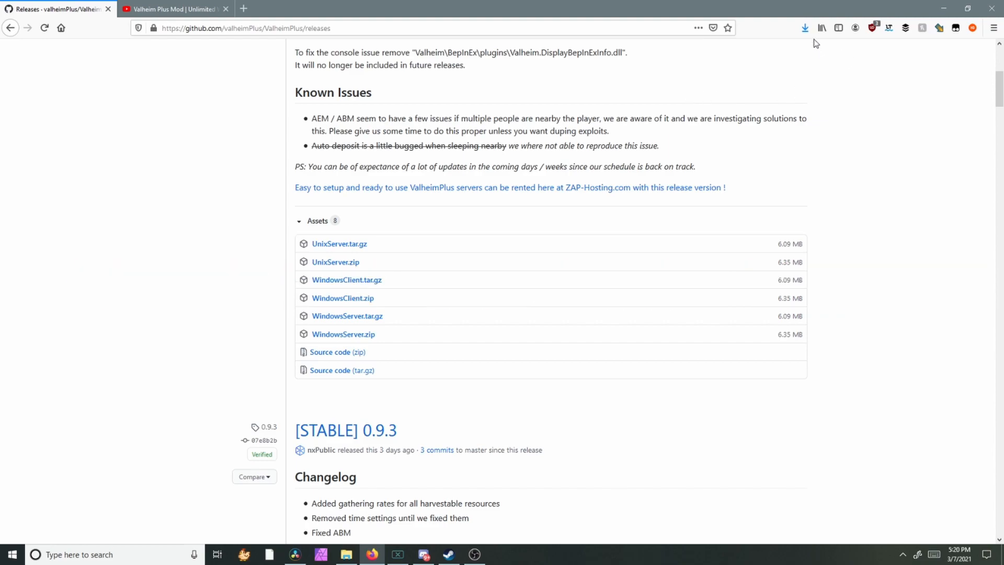
{"action": "mouse_move", "coordinate": [780, 40]}
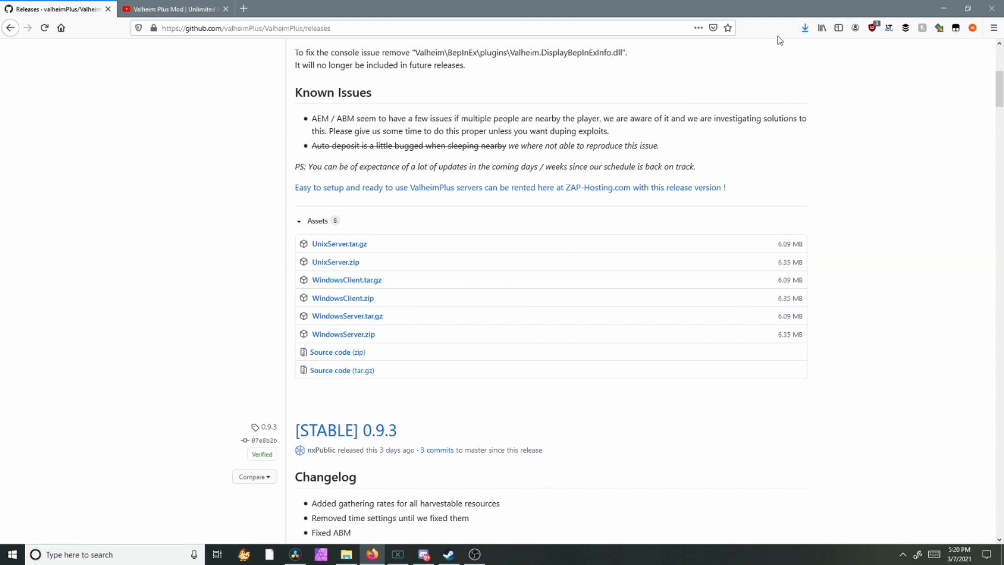
Browse the local files of Valheim Dedicated Server from the Steam Library via Manage.
{"action": "left_click", "coordinate": [449, 554]}
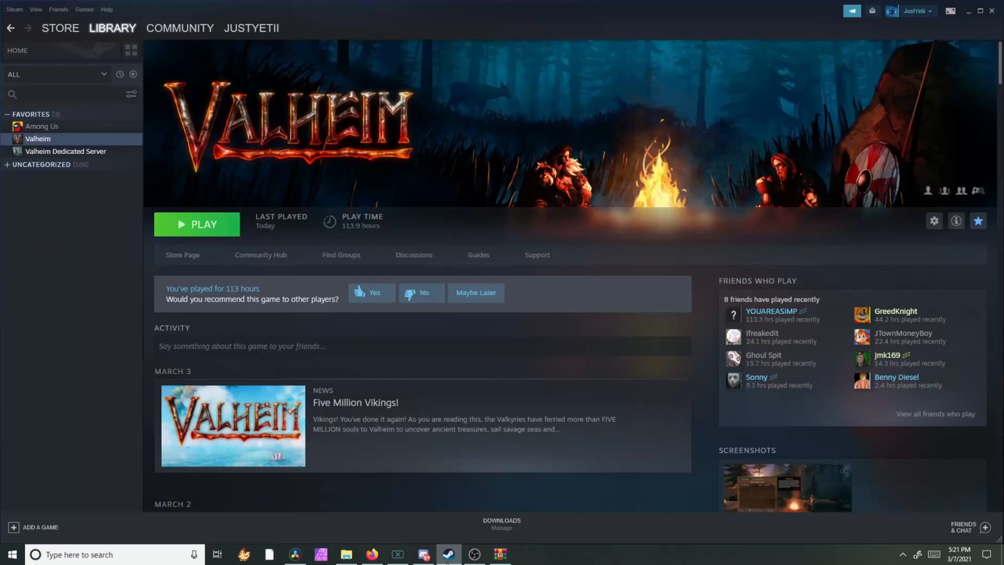
{"action": "left_click", "coordinate": [65, 150]}
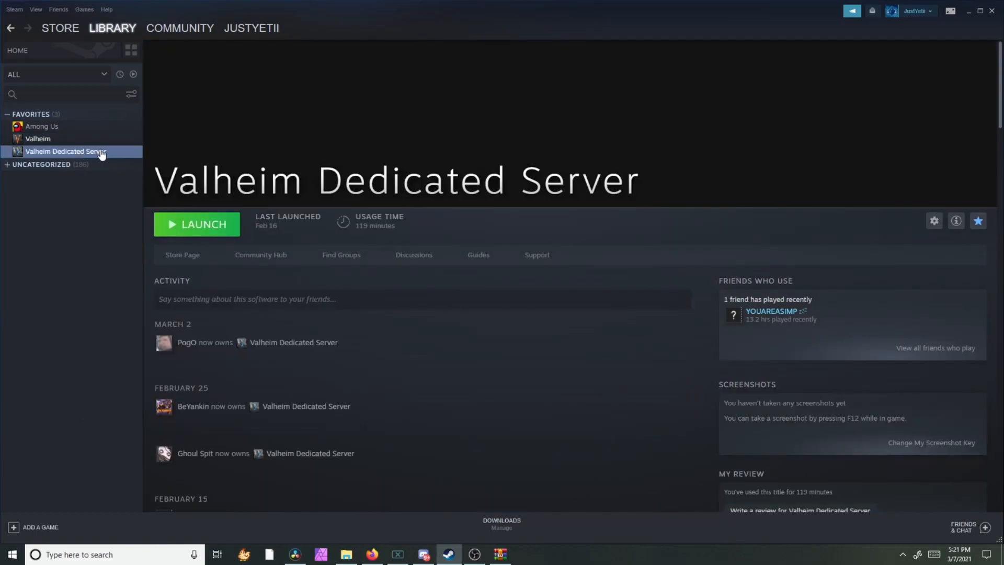
{"action": "right_click", "coordinate": [66, 151]}
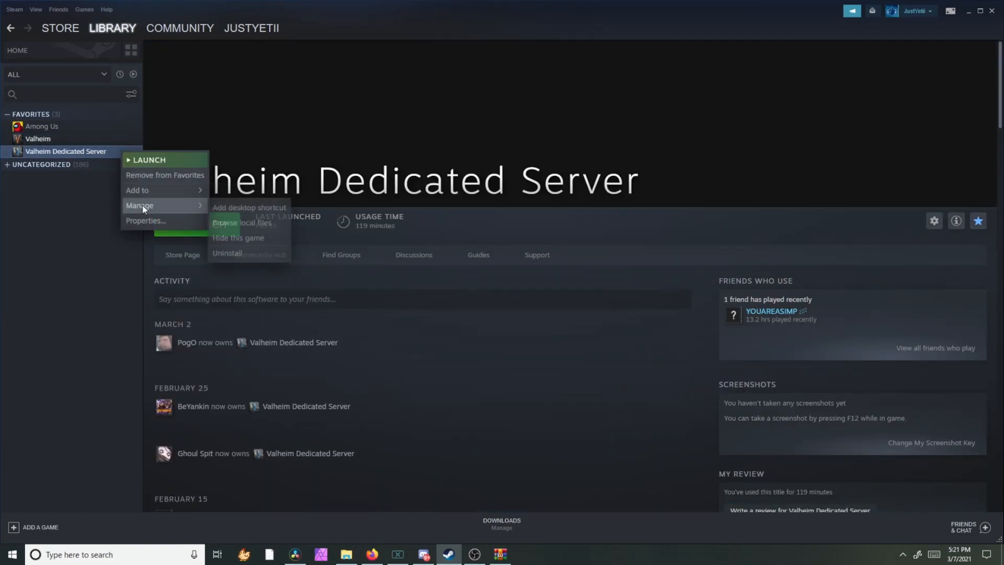
{"action": "mouse_move", "coordinate": [245, 232]}
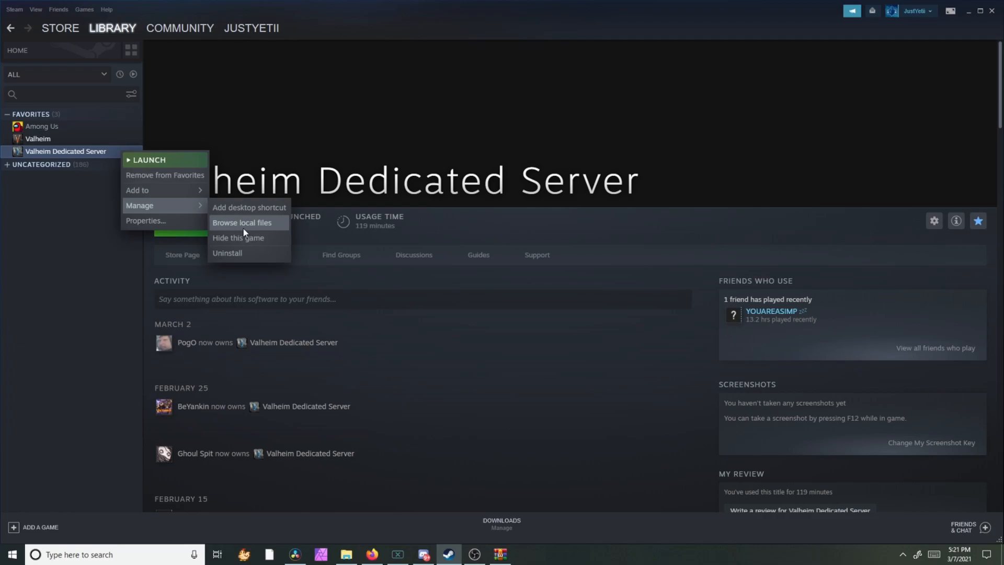
{"action": "left_click", "coordinate": [242, 222]}
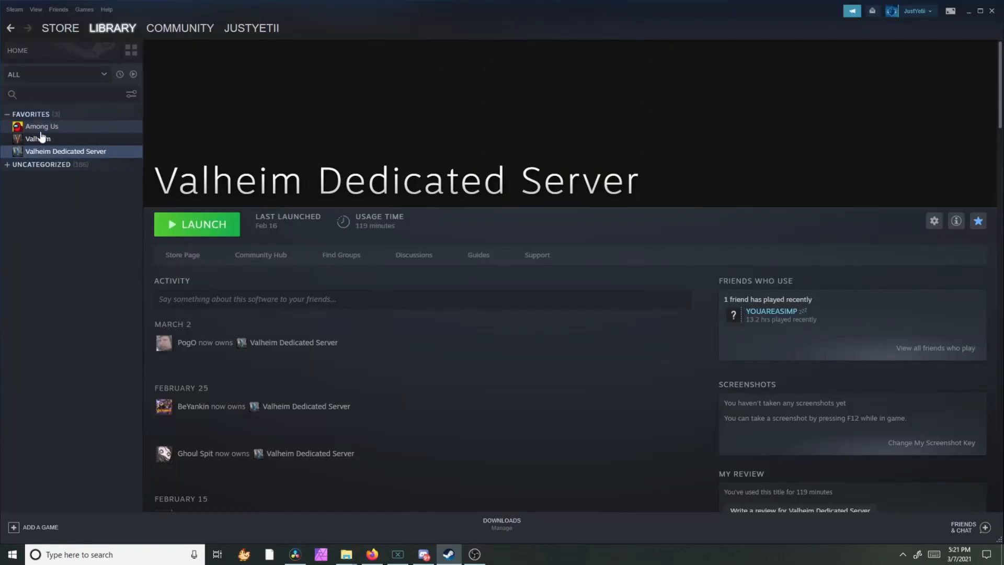
{"action": "mouse_move", "coordinate": [78, 142]}
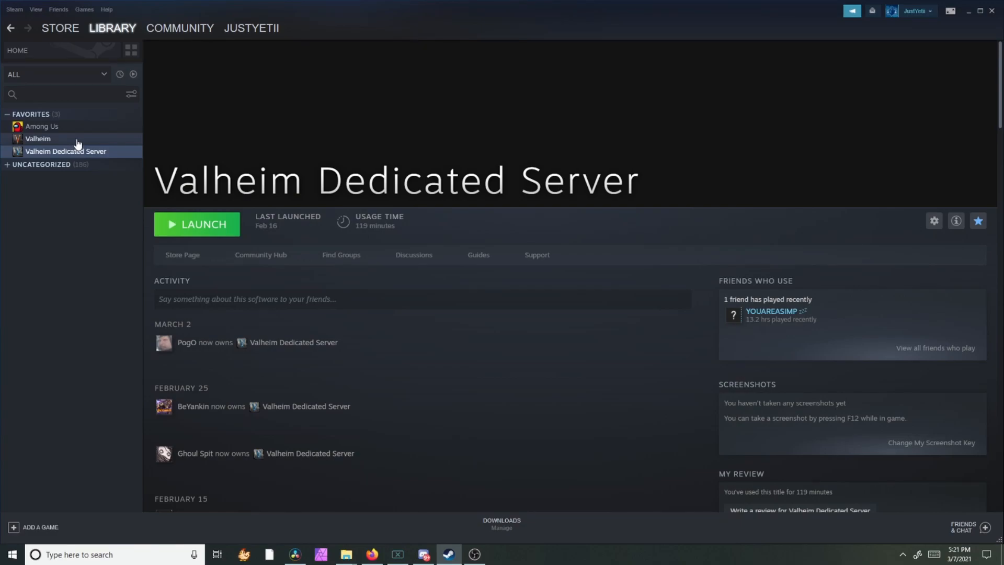
{"action": "left_click", "coordinate": [66, 151]}
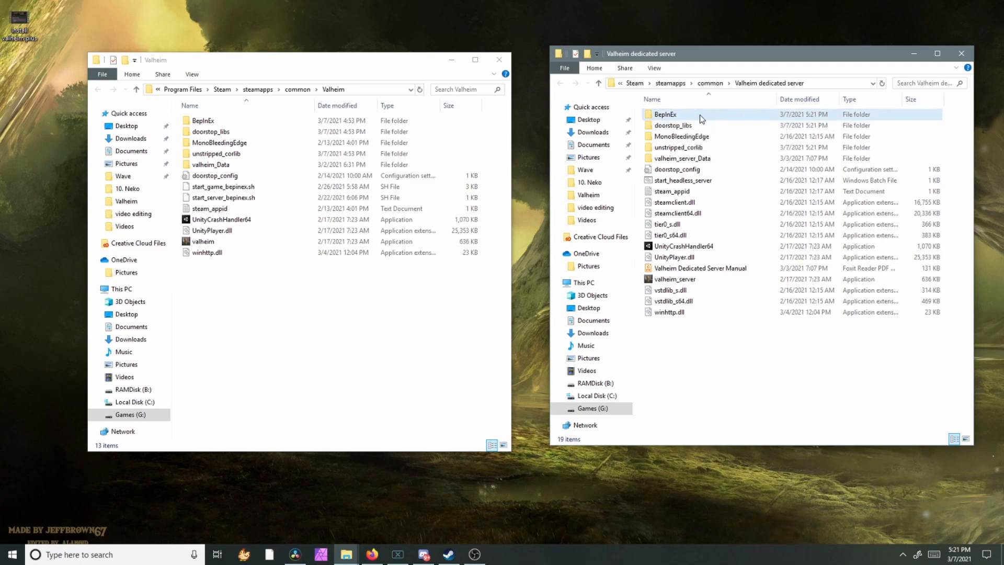
Navigate BepInEx > config and edit valheim_plus.cfg with Notepad++.
{"action": "double_click", "coordinate": [665, 114]}
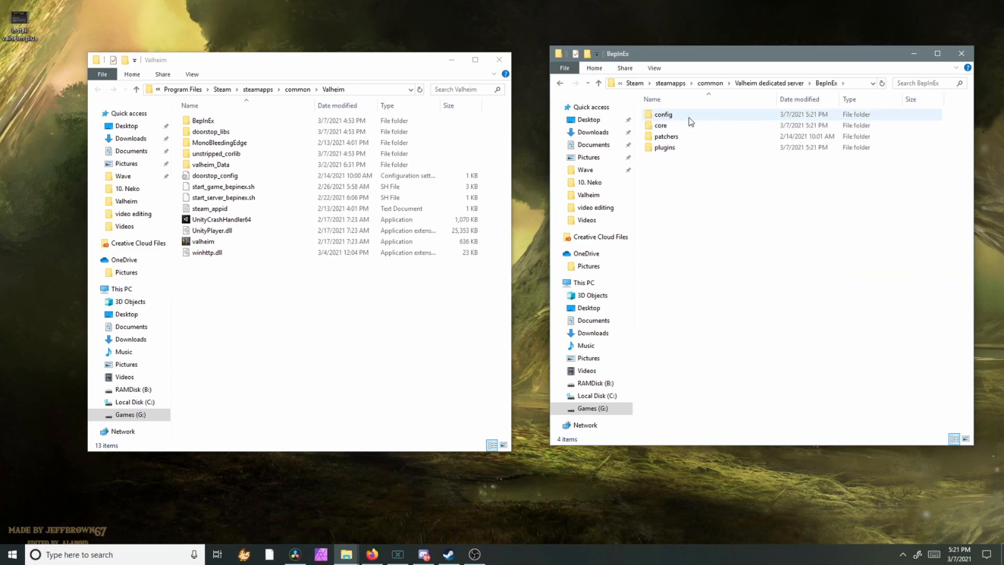
{"action": "double_click", "coordinate": [663, 114]}
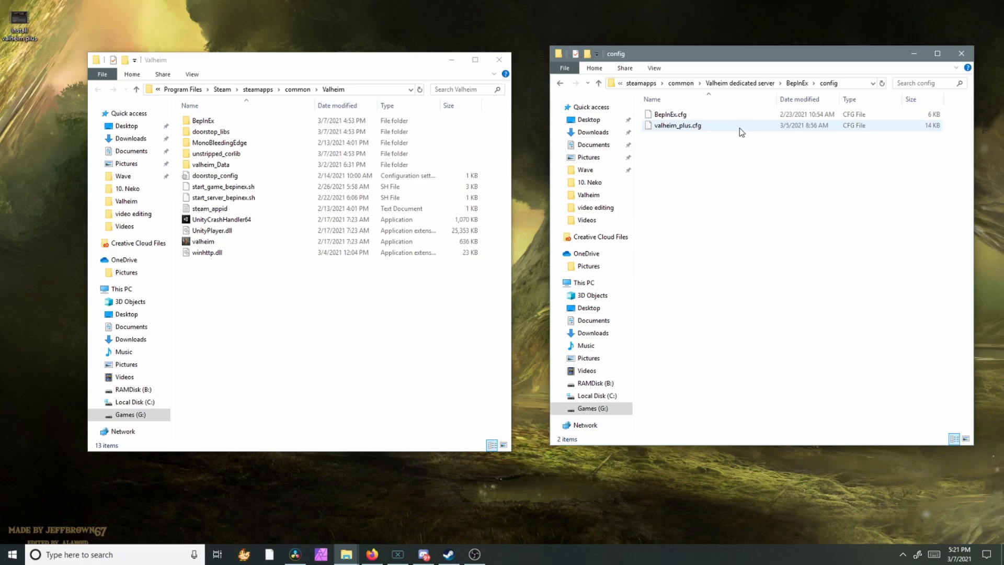
{"action": "right_click", "coordinate": [676, 126]}
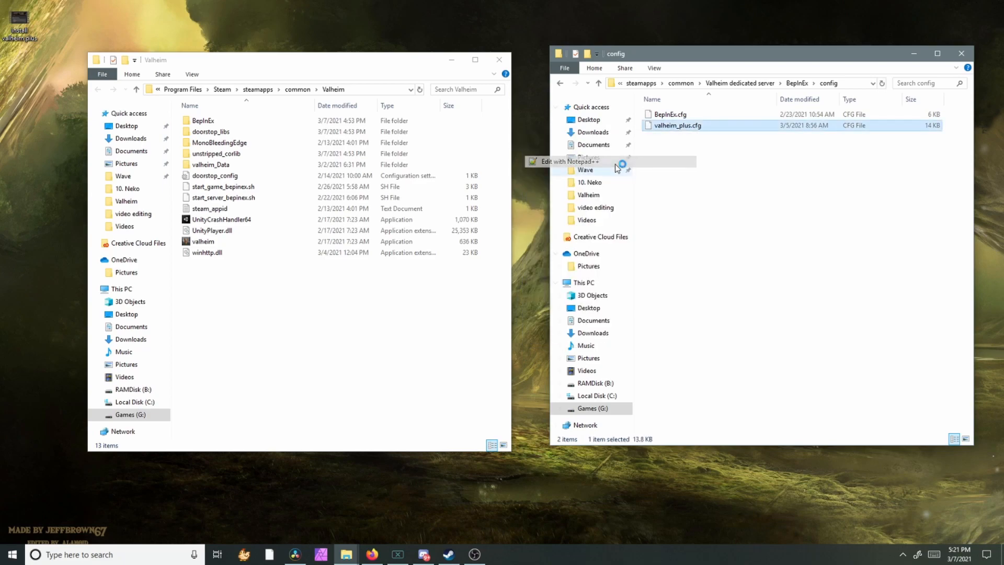
{"action": "left_click", "coordinate": [566, 161]}
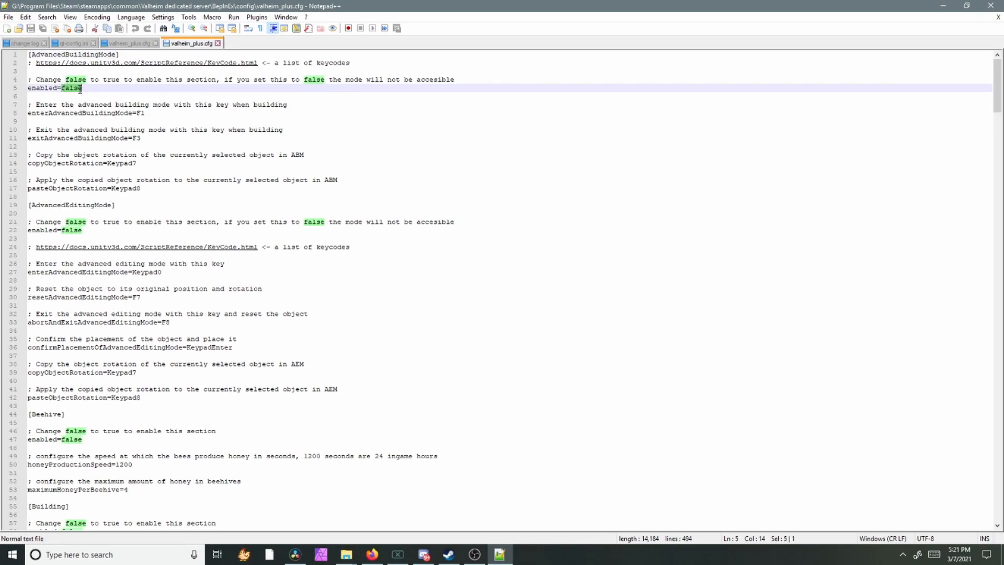
Set enabled=true under AdvancedBuildingMode and AdvancedEditingMode.
{"action": "type", "text": "true"}
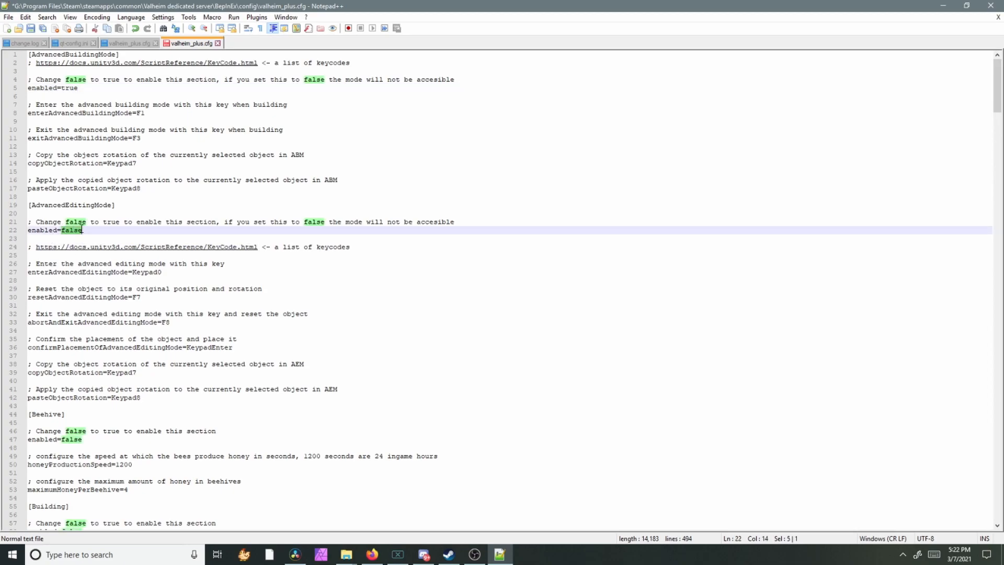
{"action": "type", "text": "true"}
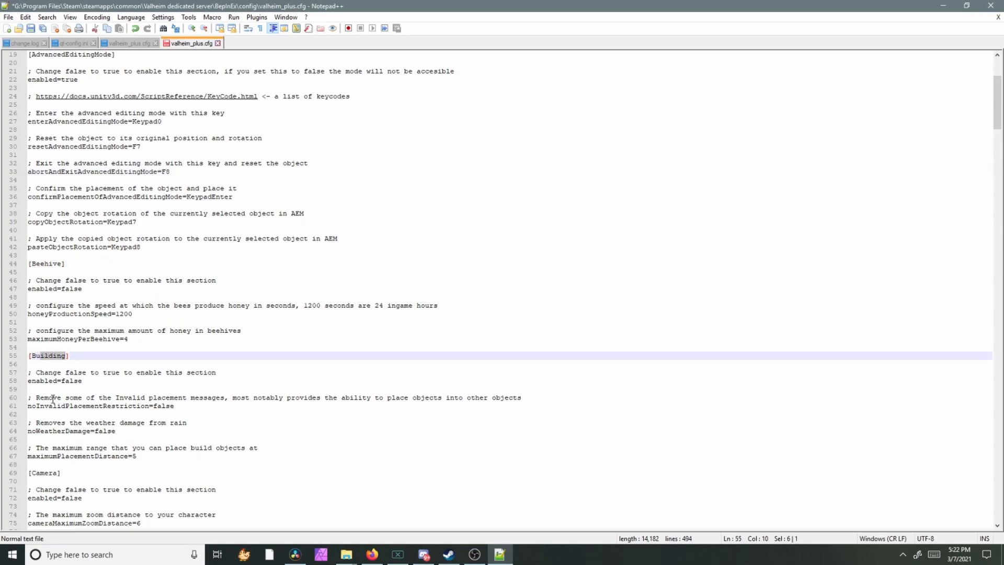
Enable the [Experience] section and set knives=20.
{"action": "double_click", "coordinate": [42, 473]}
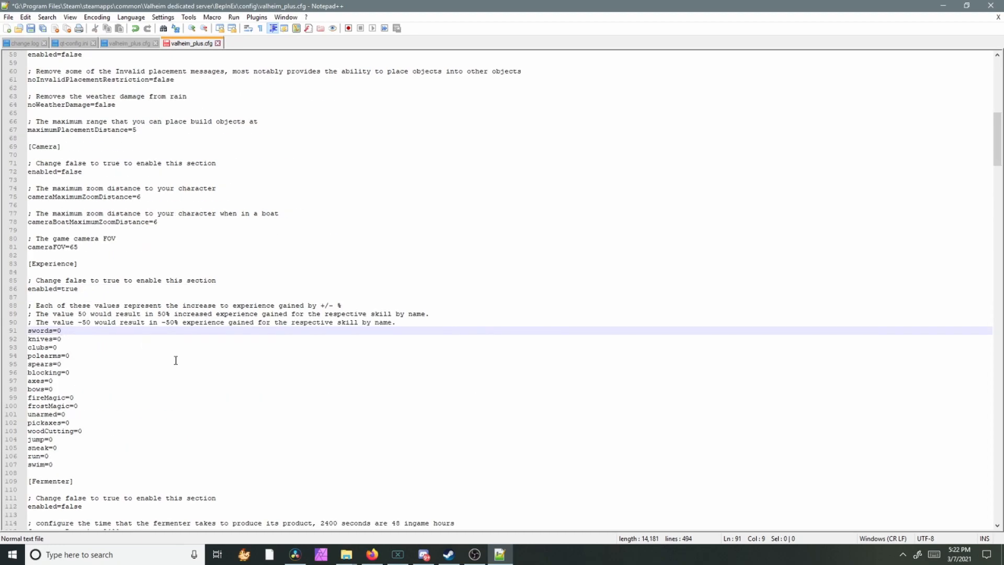
{"action": "type", "text": "20"}
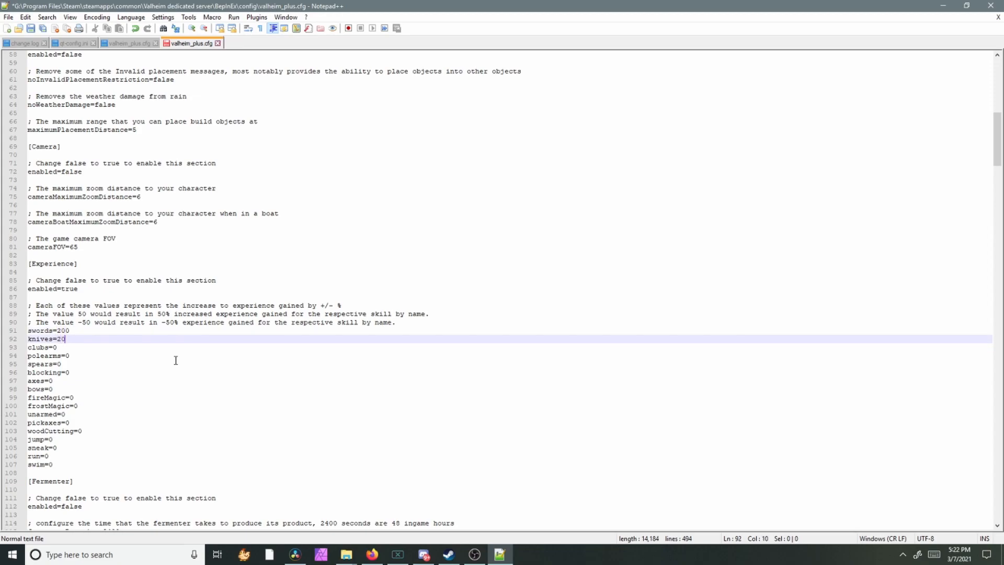
{"action": "scroll", "scroll_direction": "down", "scroll_amount": 3}
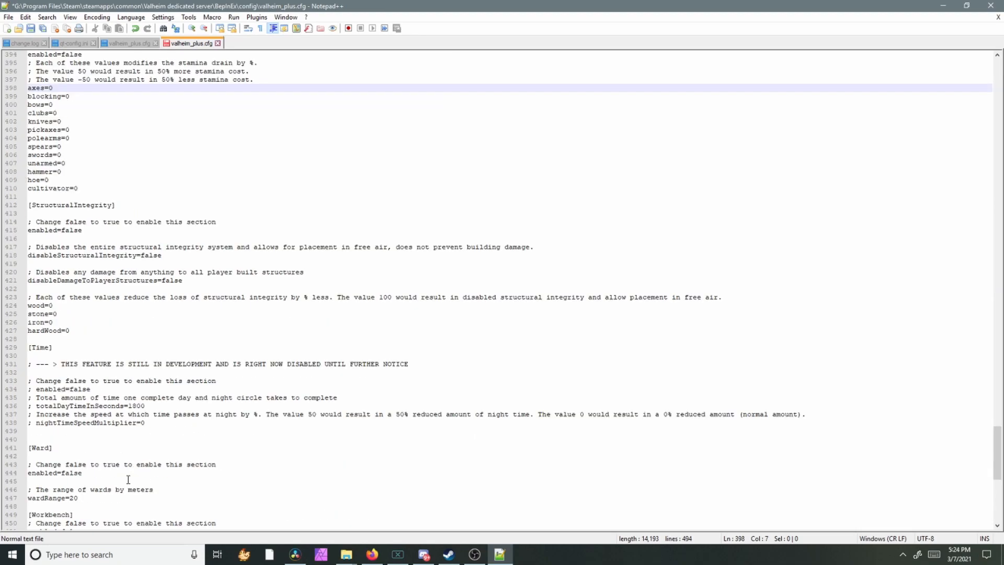
{"action": "scroll", "scroll_direction": "down", "scroll_amount": 3}
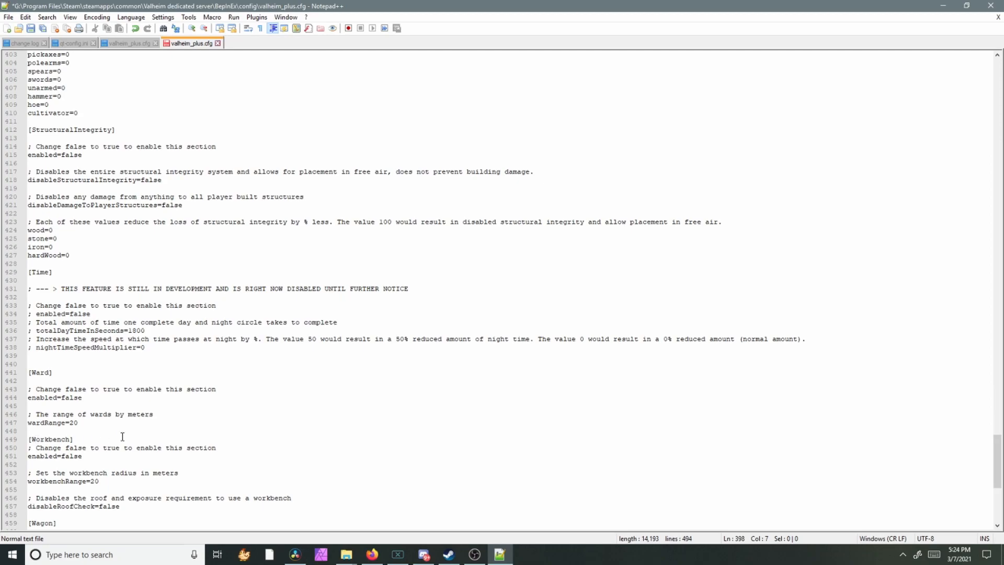
{"action": "scroll", "scroll_direction": "down", "scroll_amount": 3}
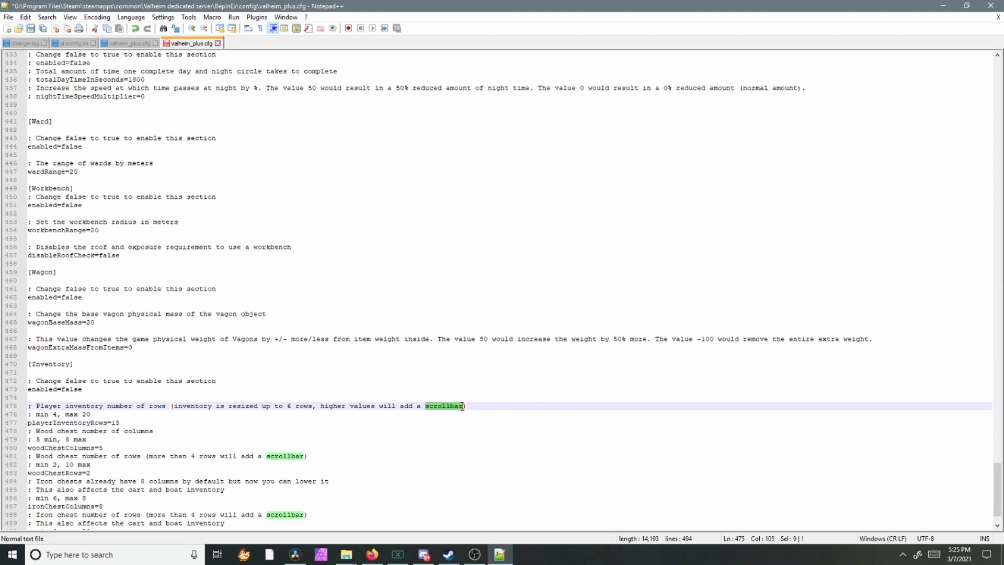
{"action": "left_click", "coordinate": [134, 423]}
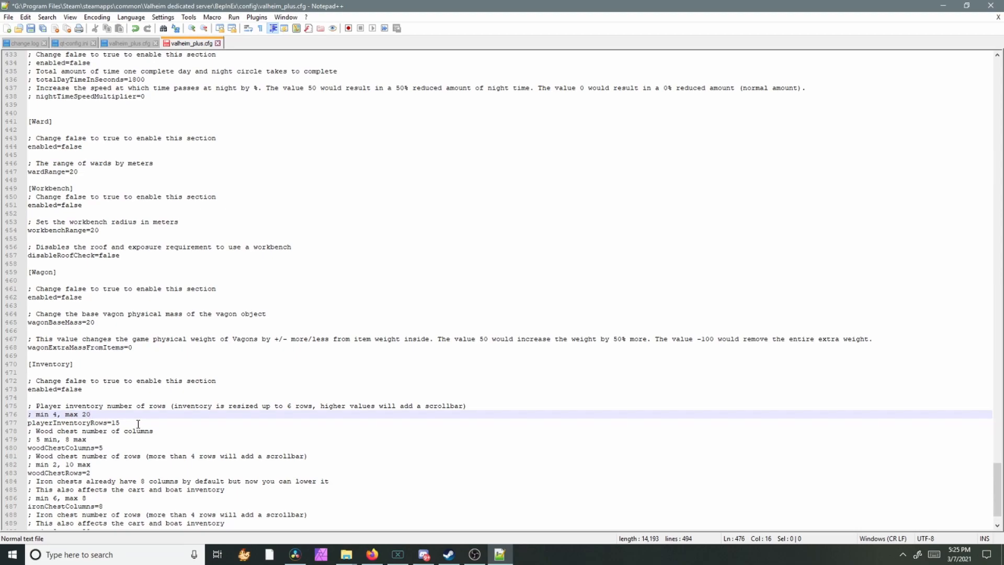
{"action": "scroll", "scroll_direction": "down", "scroll_amount": 3}
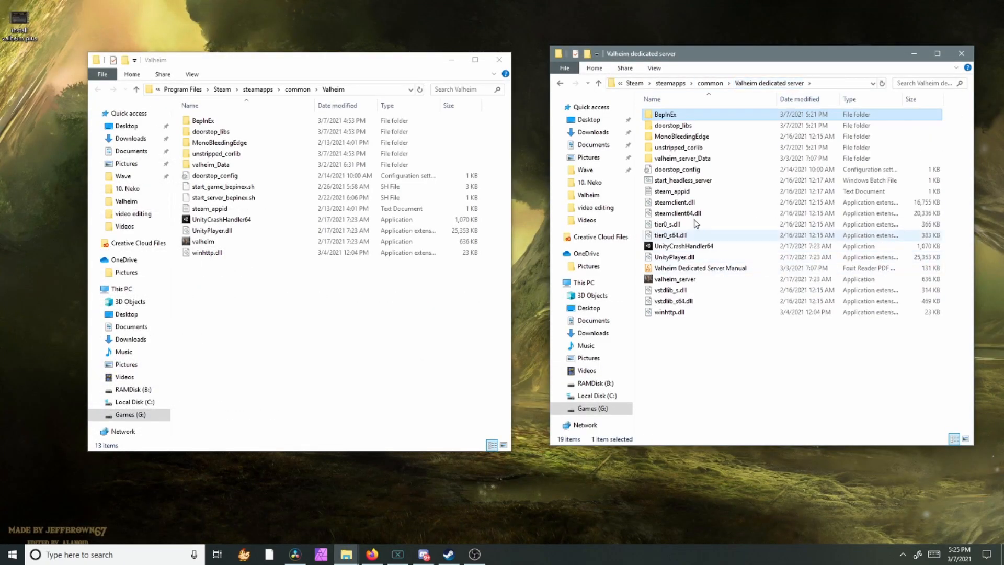
Run start_headless_server from the dedicated server folder.
{"action": "left_click", "coordinate": [682, 180]}
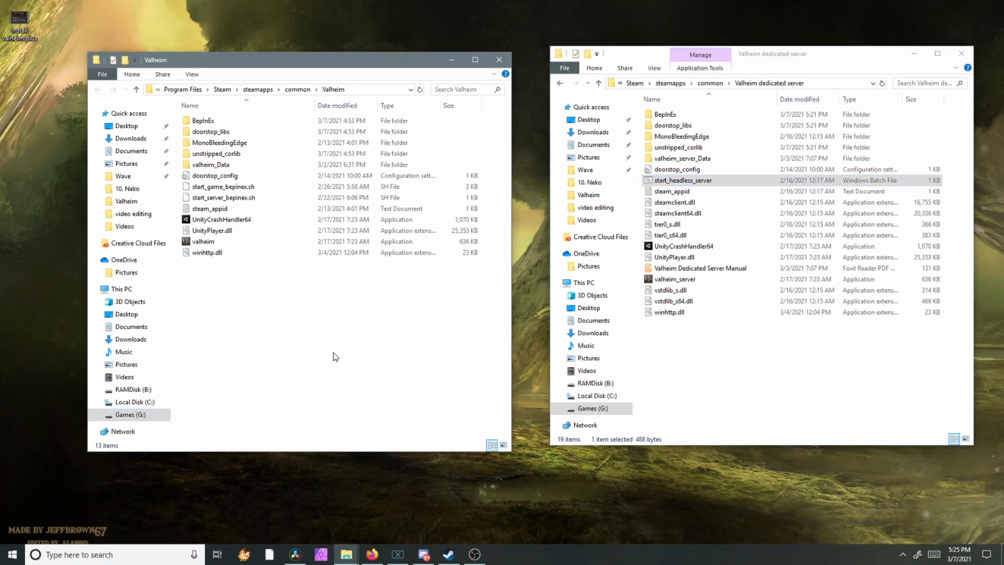
{"action": "mouse_move", "coordinate": [292, 93]}
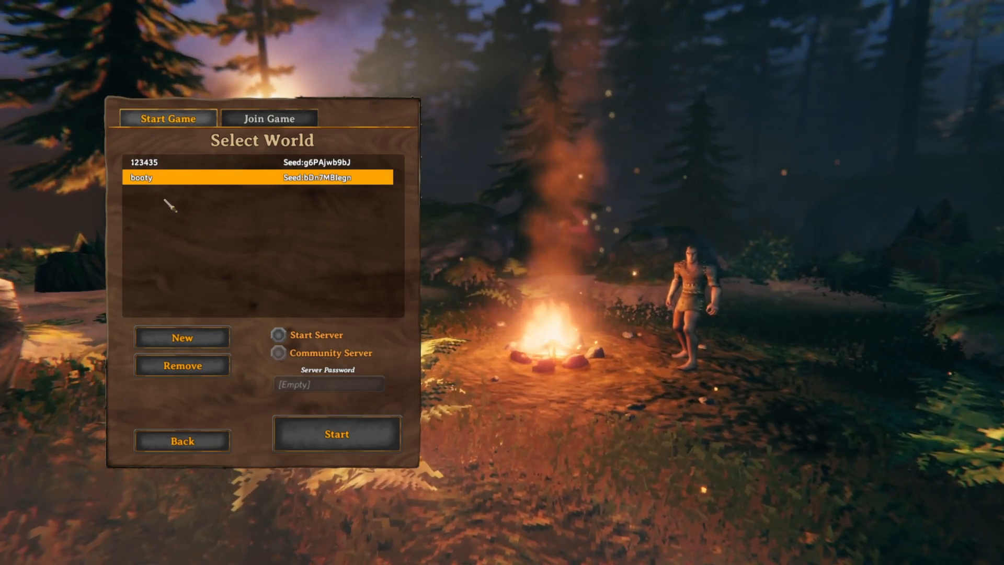
Start the selected world and run forward in the Meadows to test skill gains.
{"action": "left_click", "coordinate": [336, 433]}
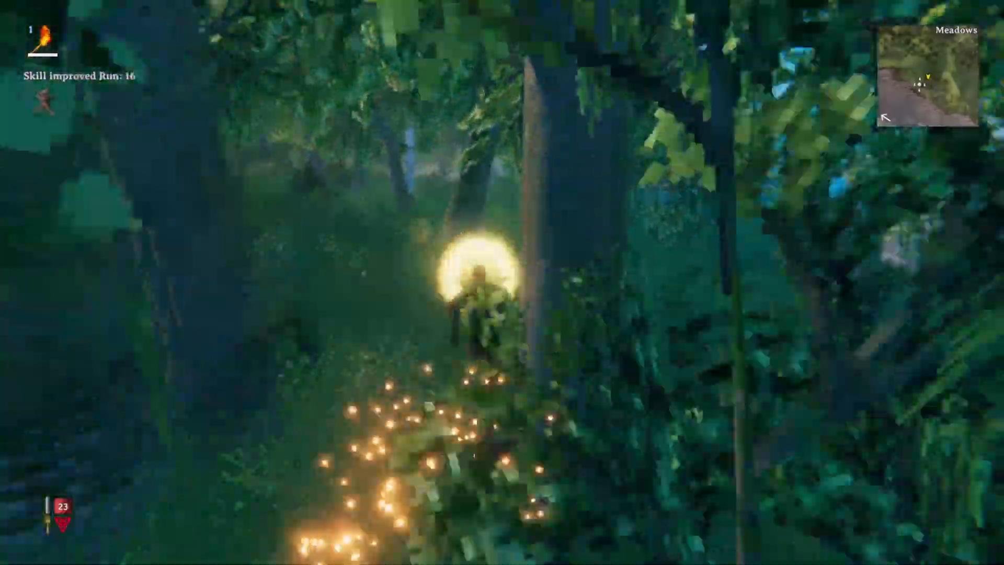
{"action": "key", "text": "w"}
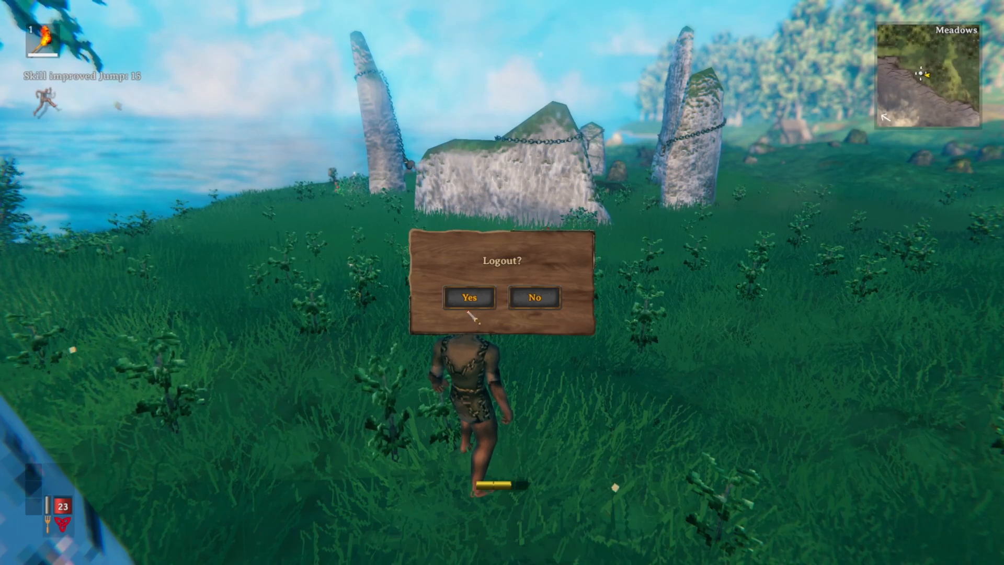
Confirm logout, then at the Plains base look through a reinforced chest and close the panels.
{"action": "left_click", "coordinate": [470, 297]}
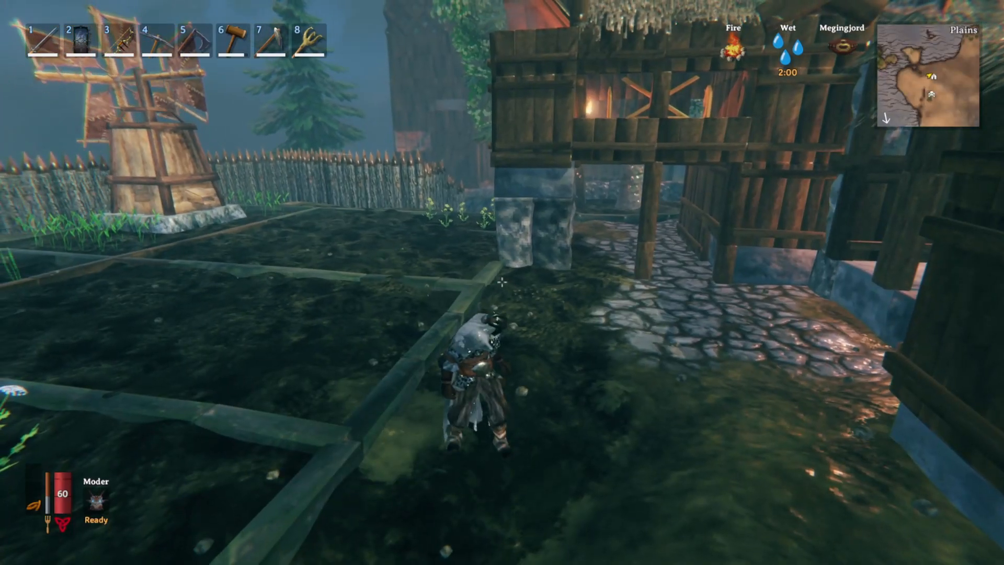
{"action": "key", "text": "Tab"}
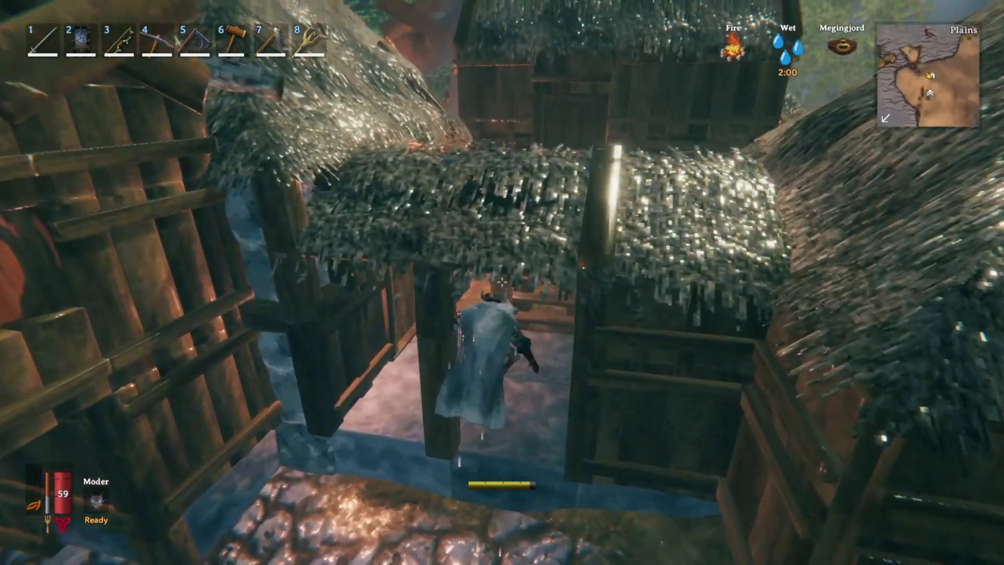
{"action": "key", "text": "e"}
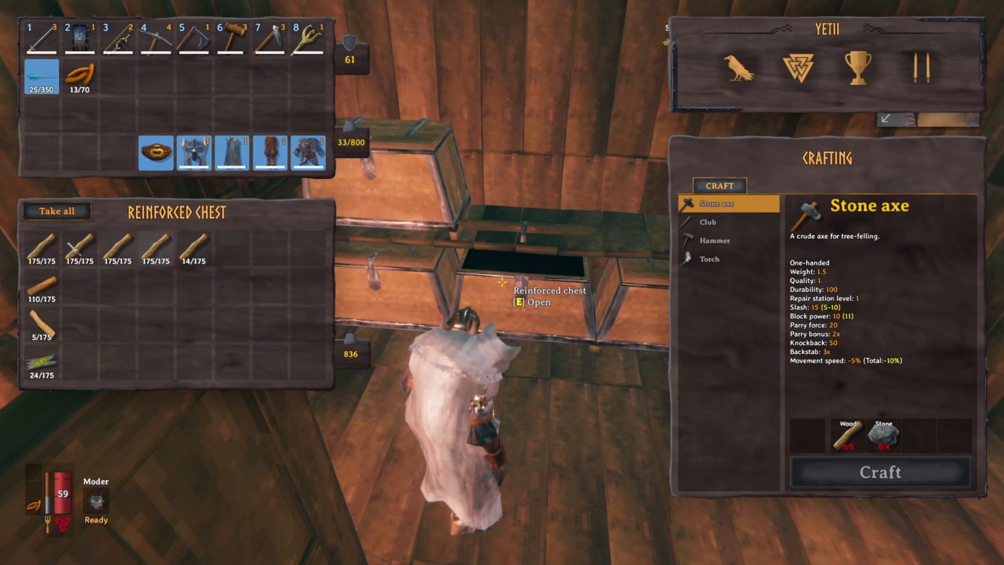
{"action": "key", "text": "Tab"}
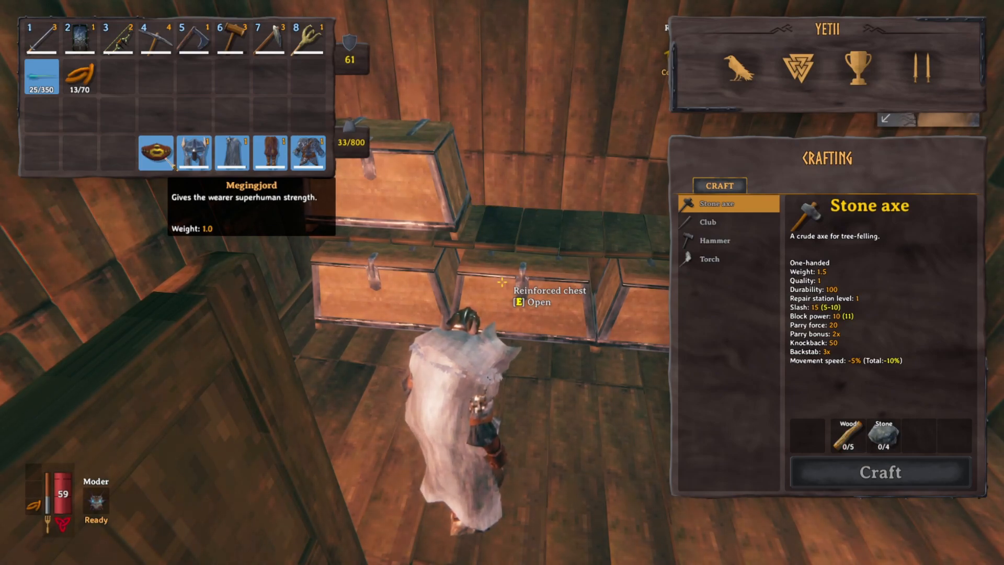
{"action": "mouse_move", "coordinate": [164, 203]}
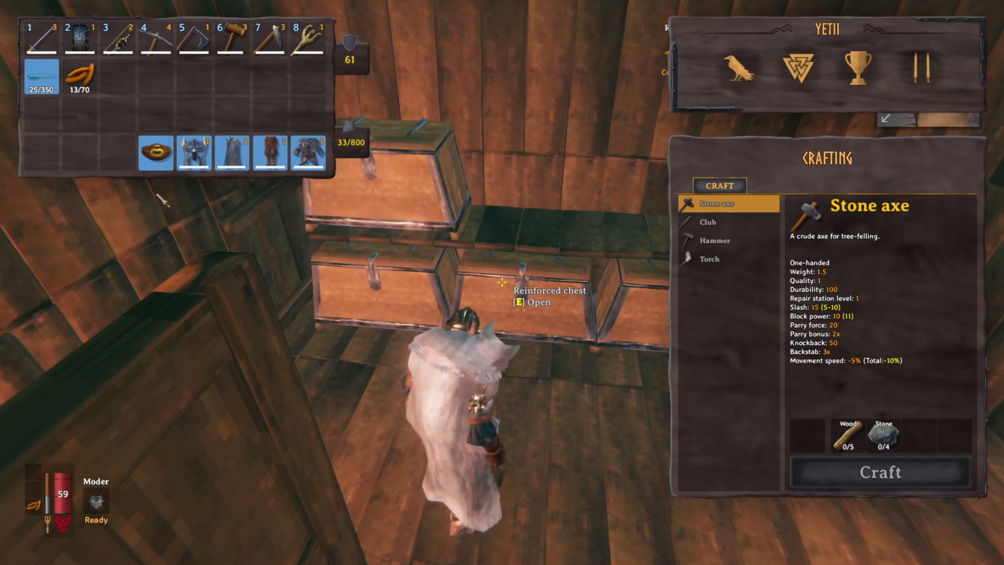
{"action": "key", "text": "Escape"}
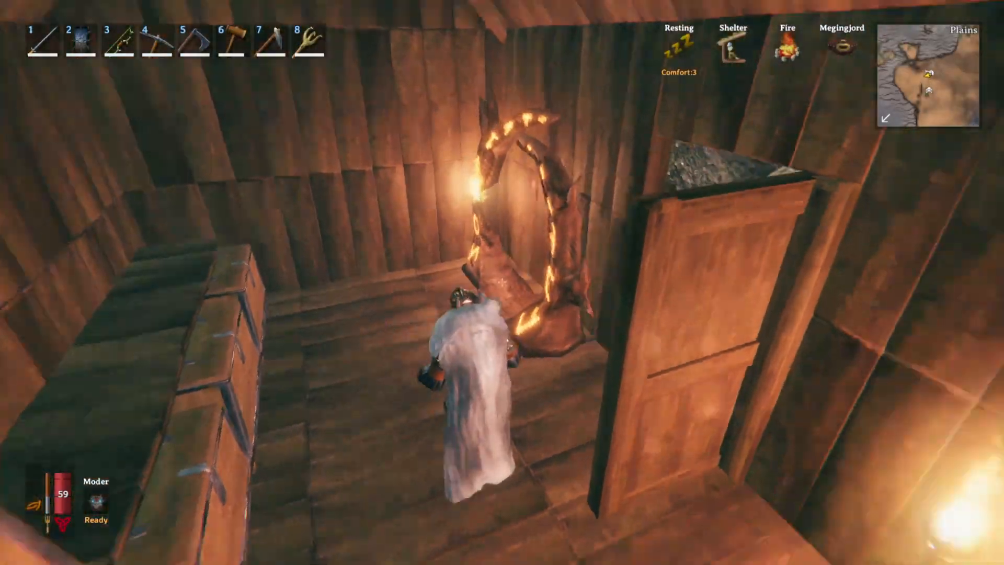